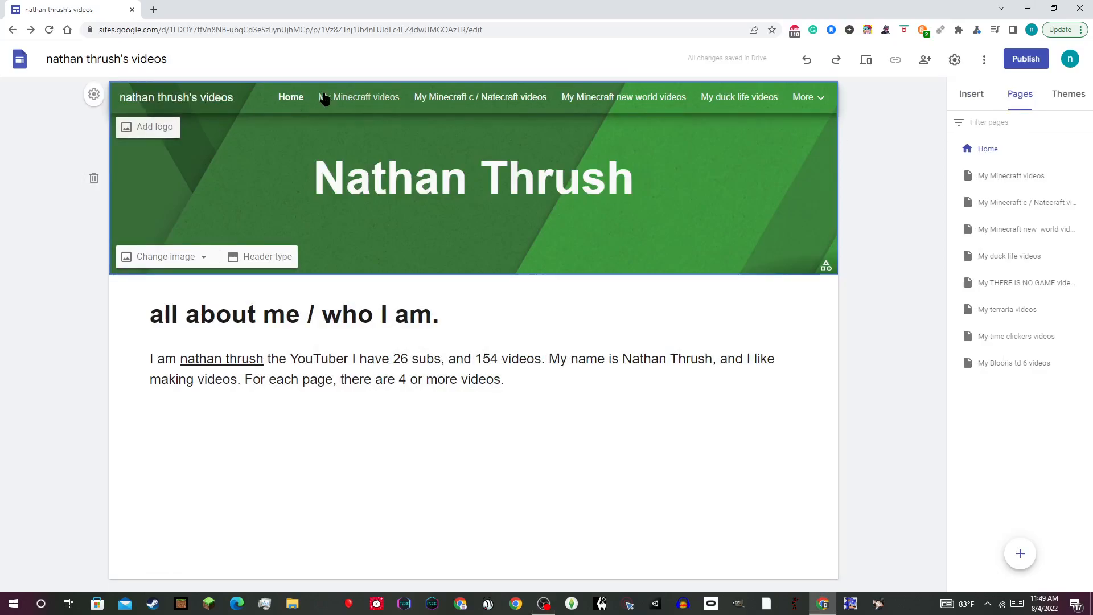
mouse_move(324, 98)
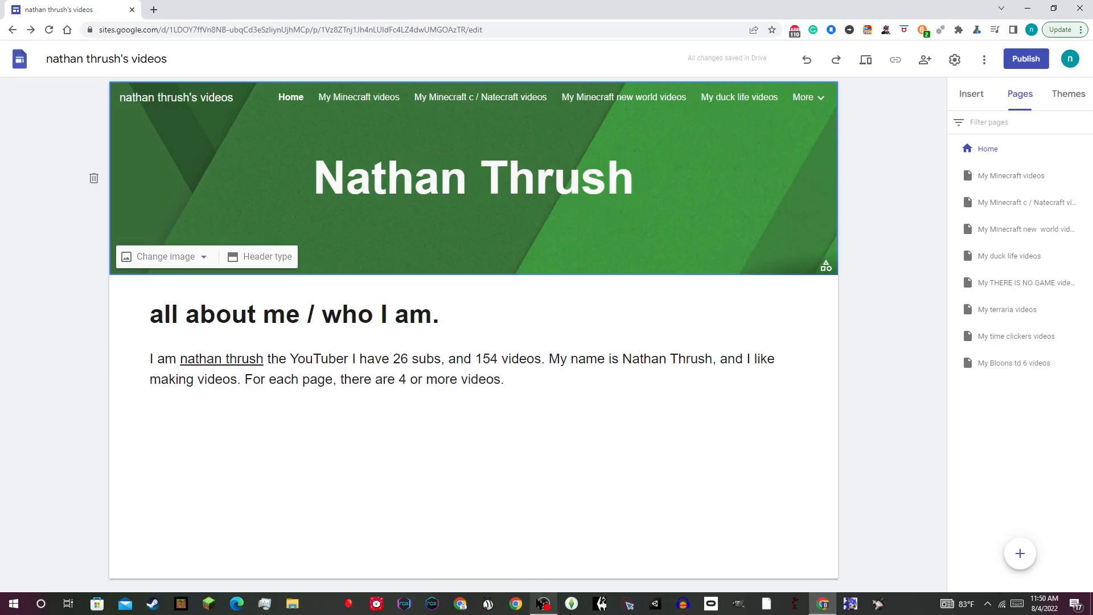
Select the about-me intro paragraph on the Home page for editing
left_click(493, 366)
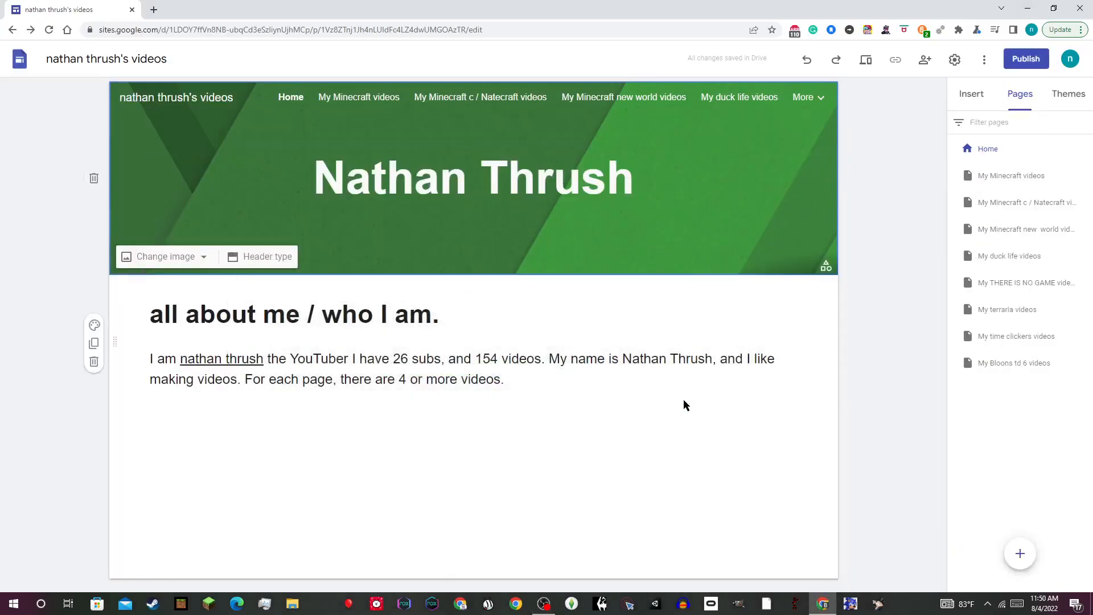
left_click(649, 372)
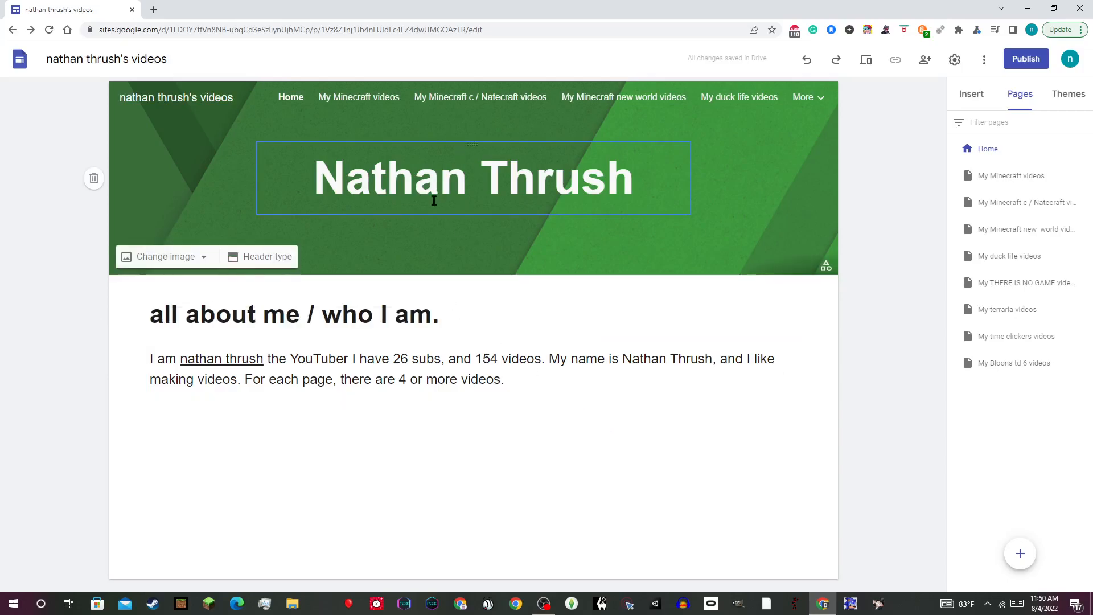
left_click(279, 314)
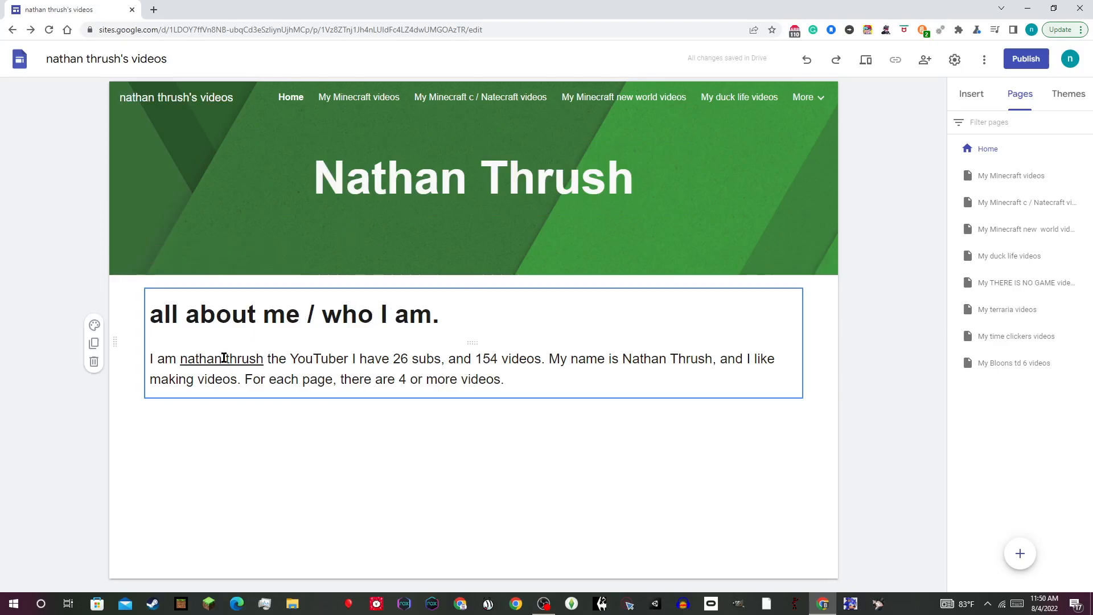
left_click(221, 358)
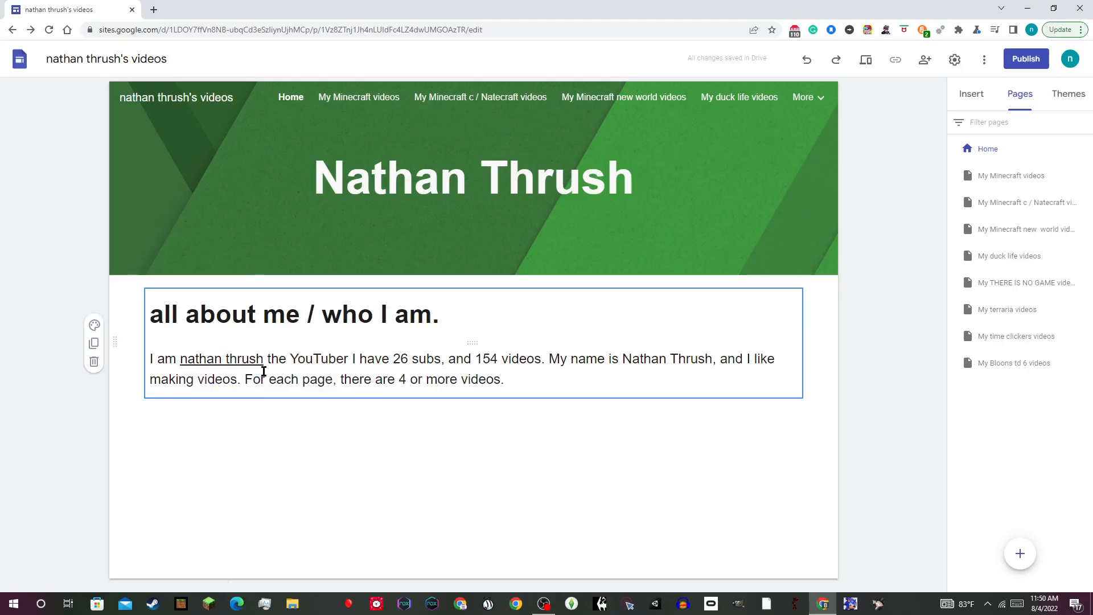
mouse_move(362, 367)
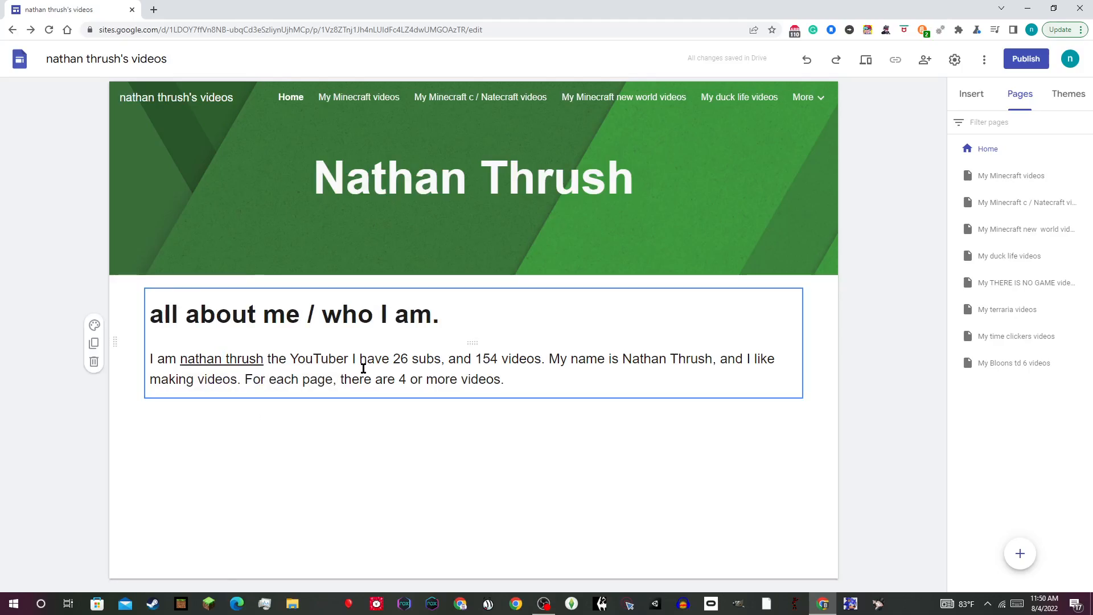
mouse_move(419, 368)
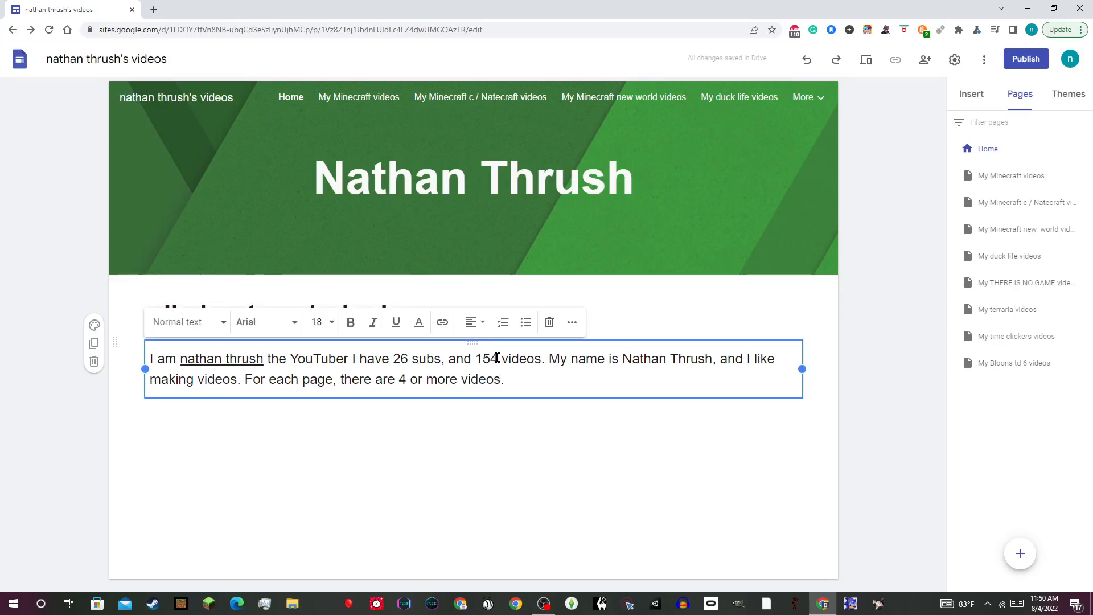
left_click(506, 428)
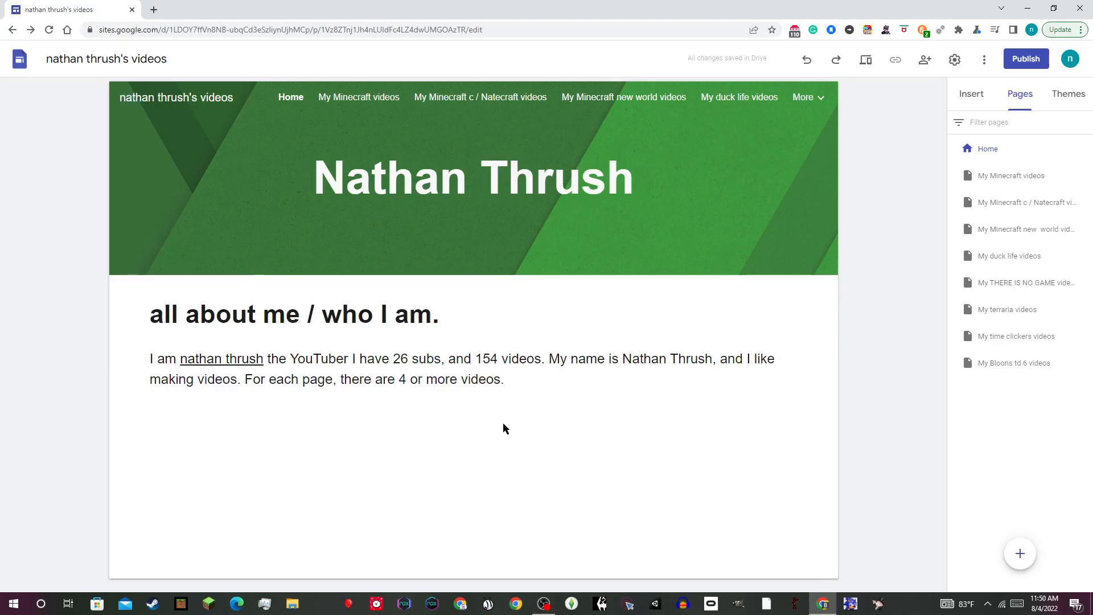
left_click(220, 358)
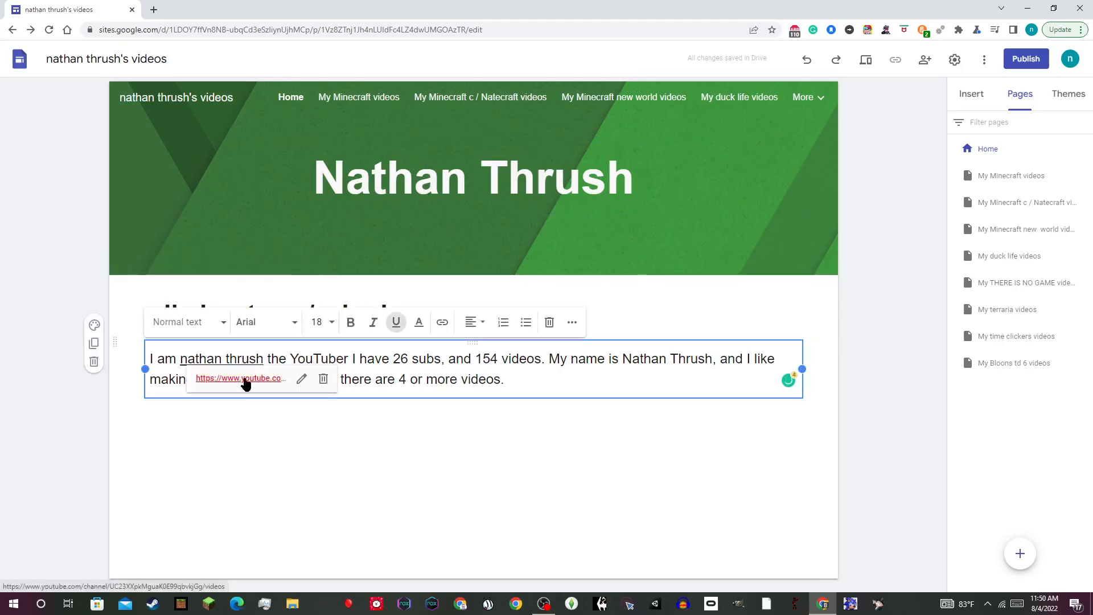
Check the channel's counts and change the paragraph to 26 subs and 151 videos
left_click(240, 378)
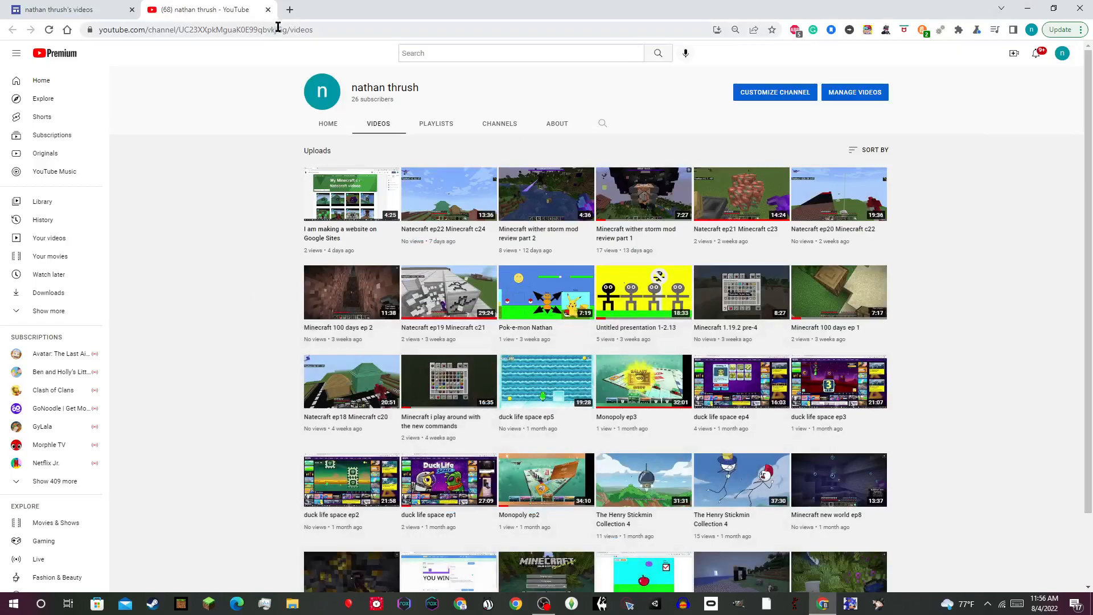
left_click(70, 9)
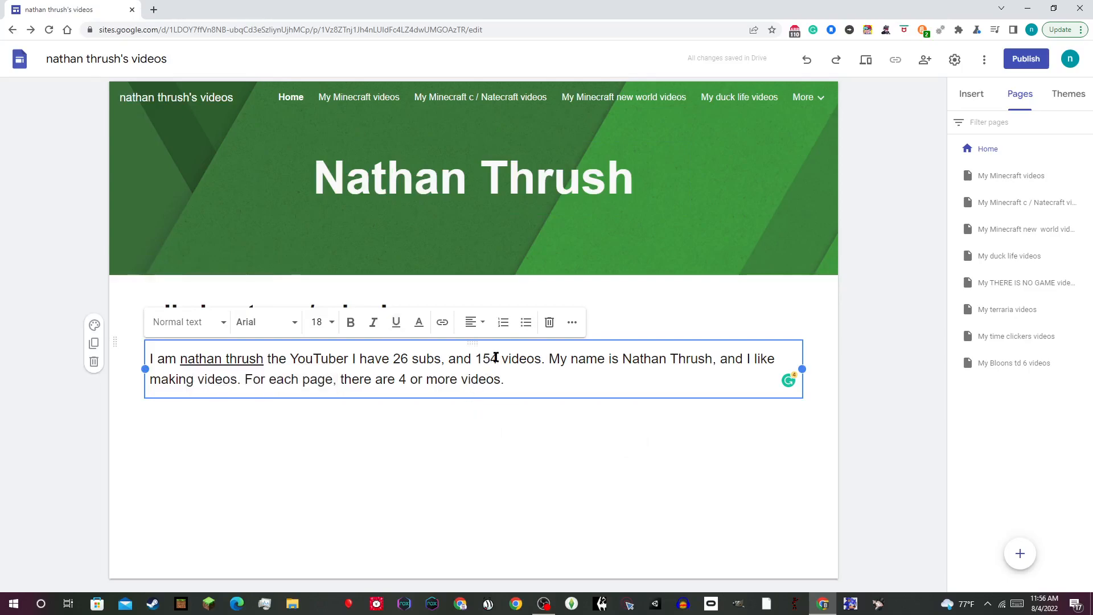
type("151")
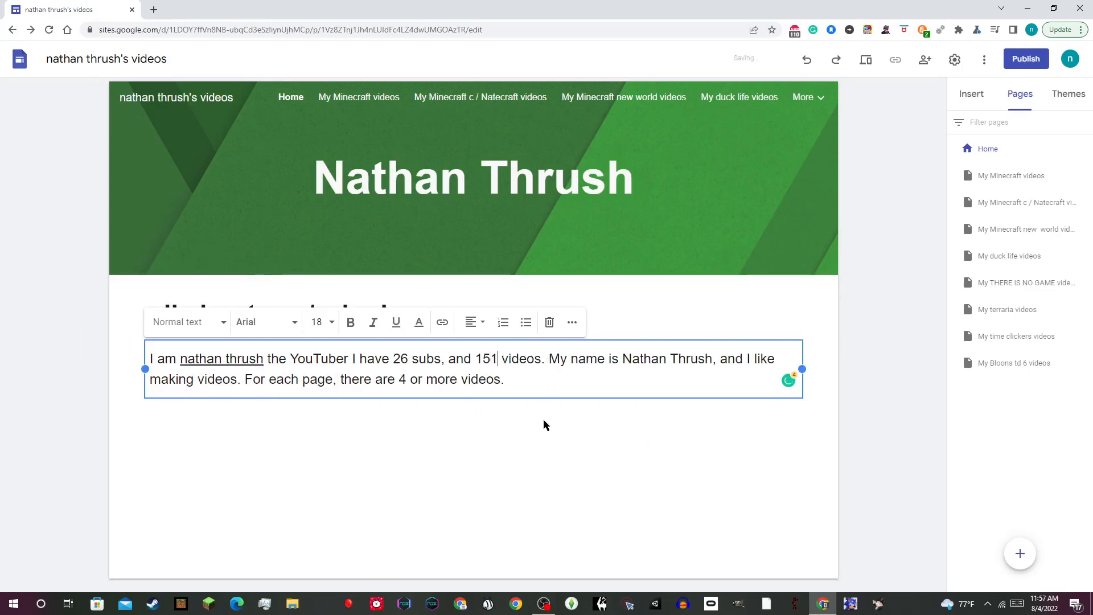
left_click(589, 417)
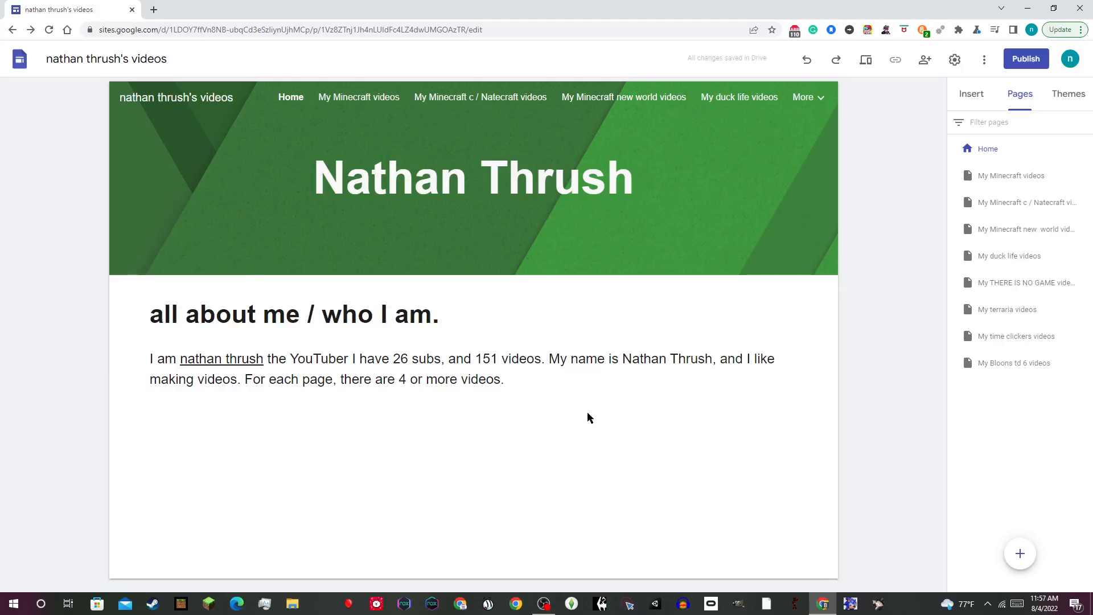
mouse_move(943, 177)
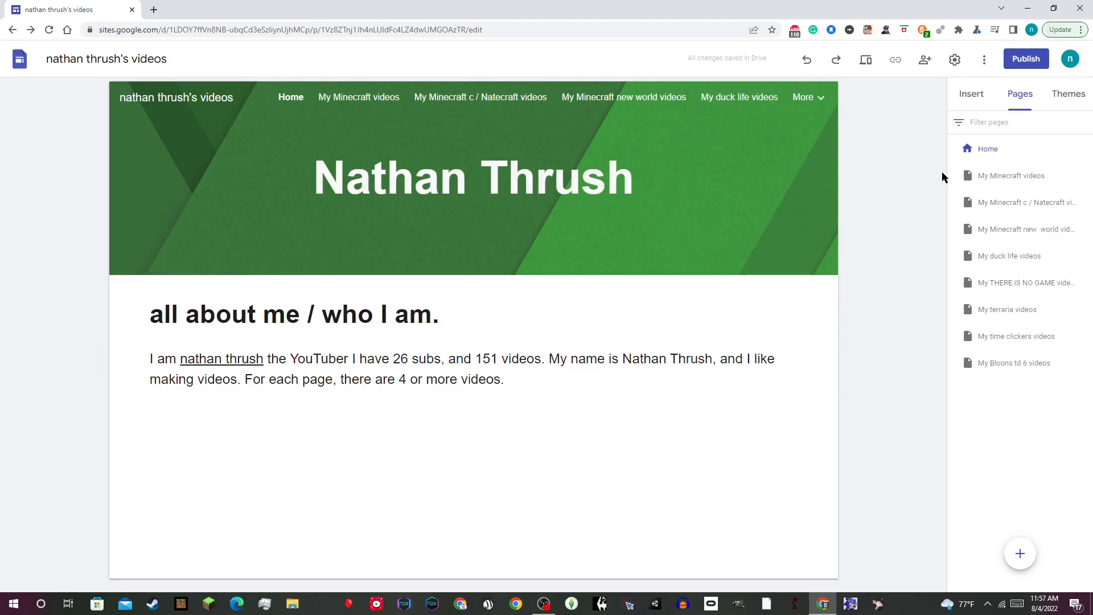
mouse_move(943, 180)
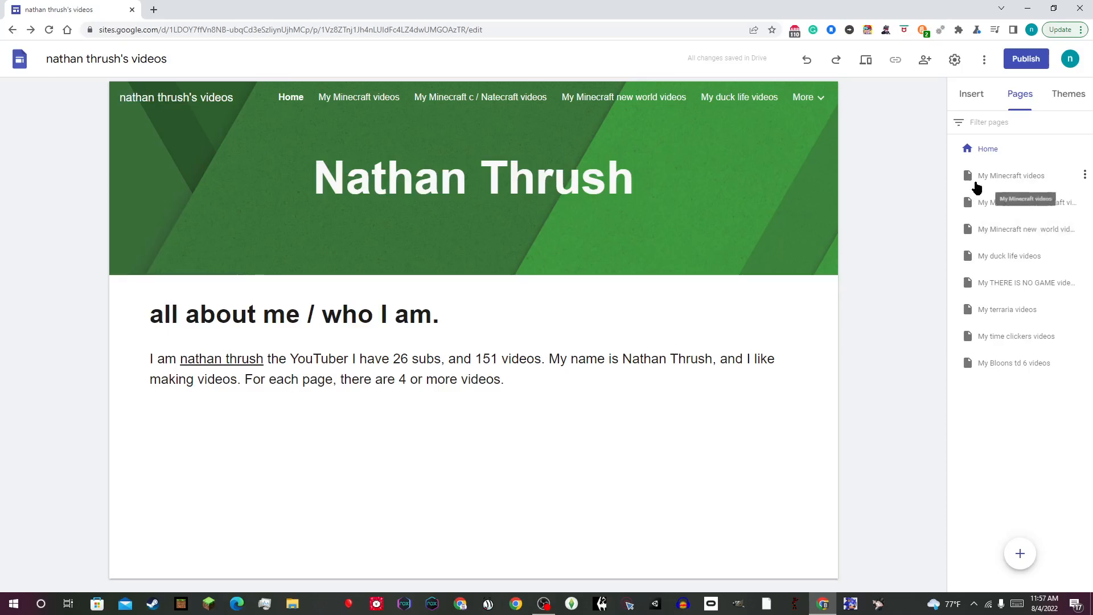
mouse_move(982, 185)
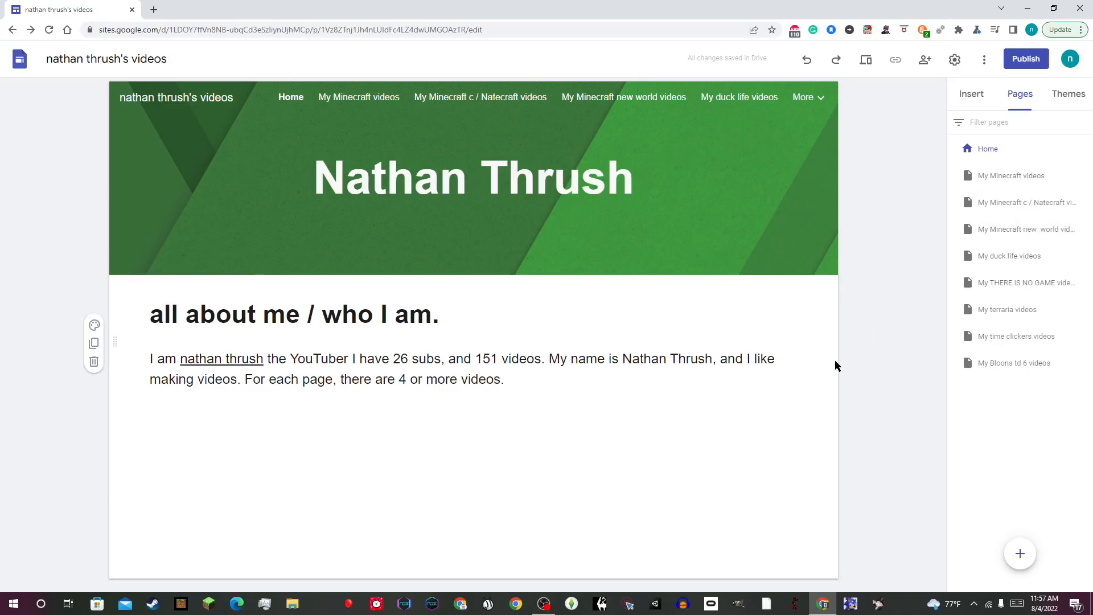
Save the home page edits and open the My Minecraft videos page
left_click(546, 603)
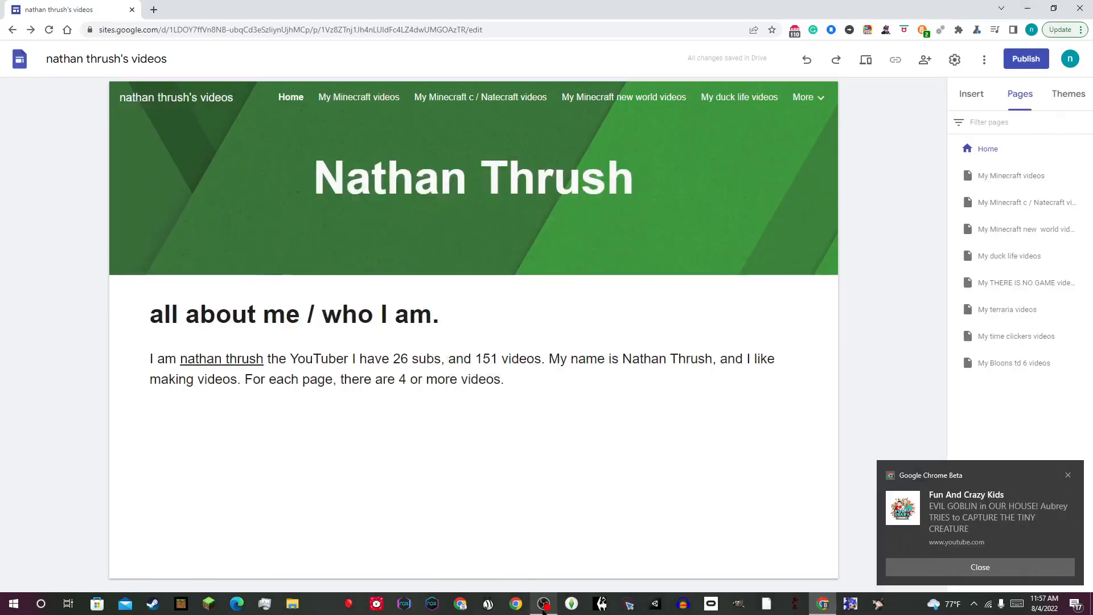
left_click(473, 178)
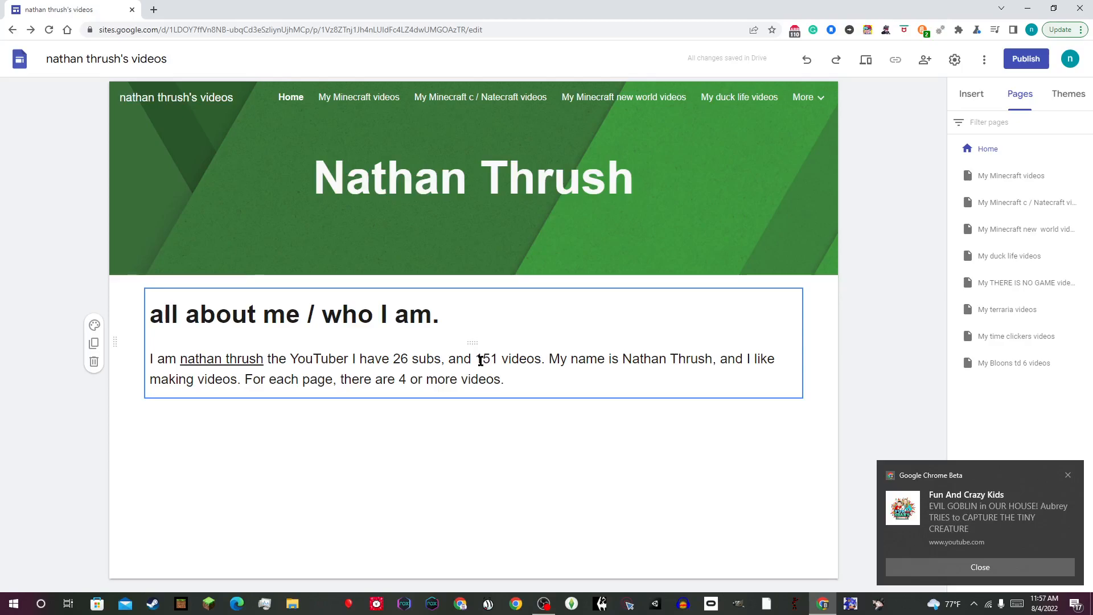
left_click(1011, 175)
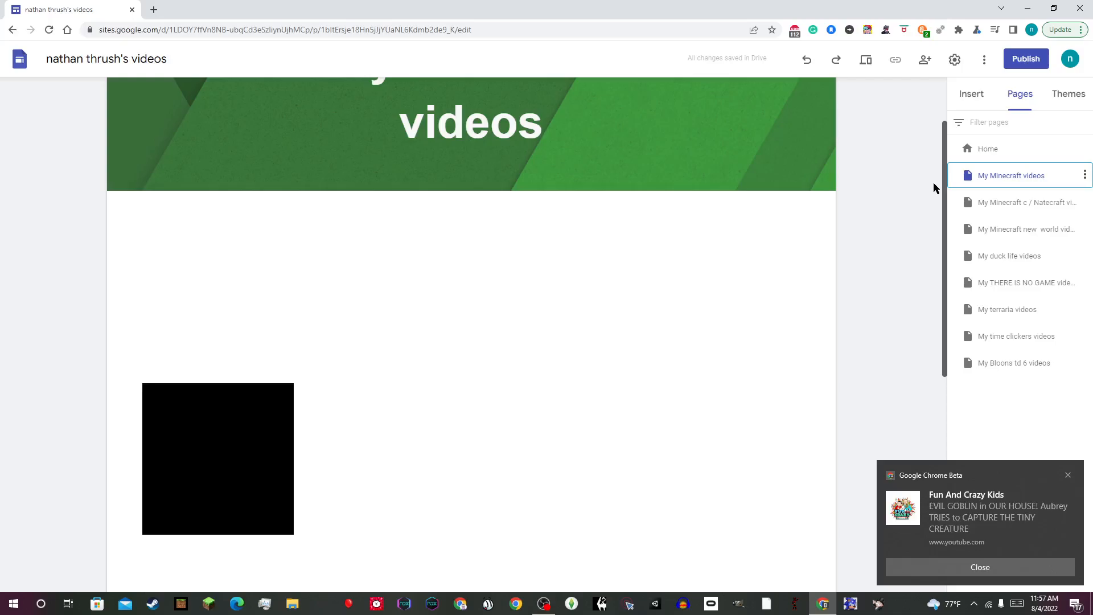
Review the Minecraft videos grid, then go to the Natecraft videos page
scroll("down", 3)
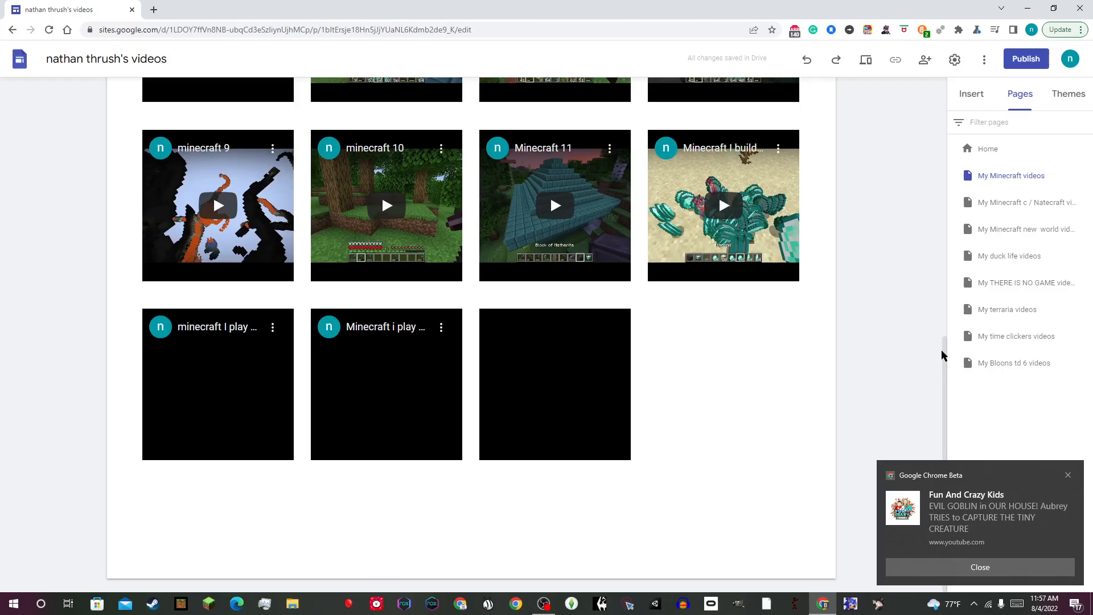
left_click(1024, 202)
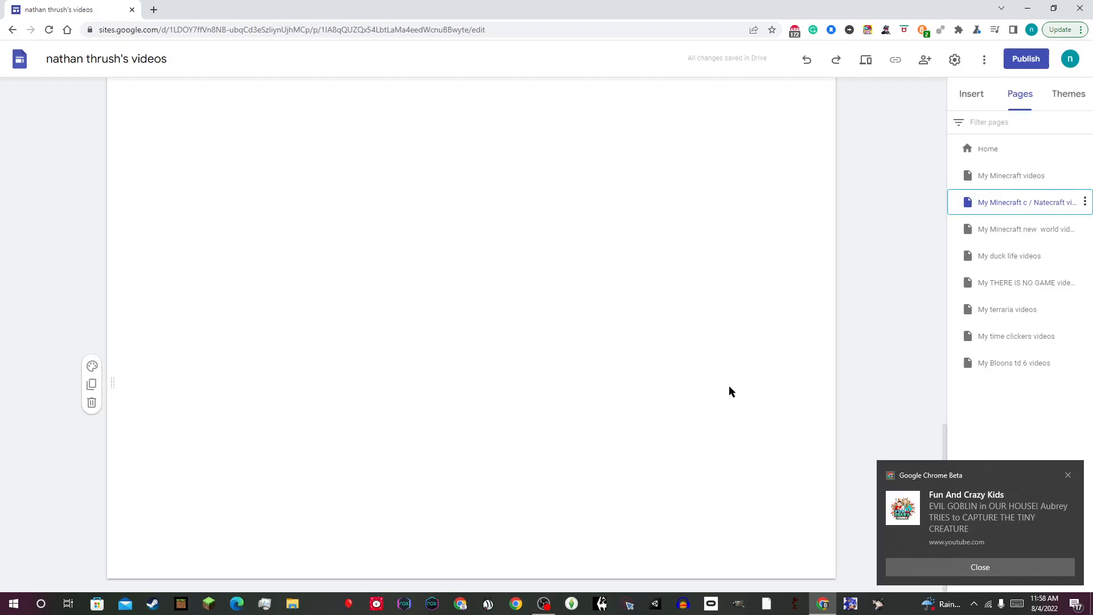
Review the My Minecraft new world videos grid, then go to My duck life videos
left_click(1023, 229)
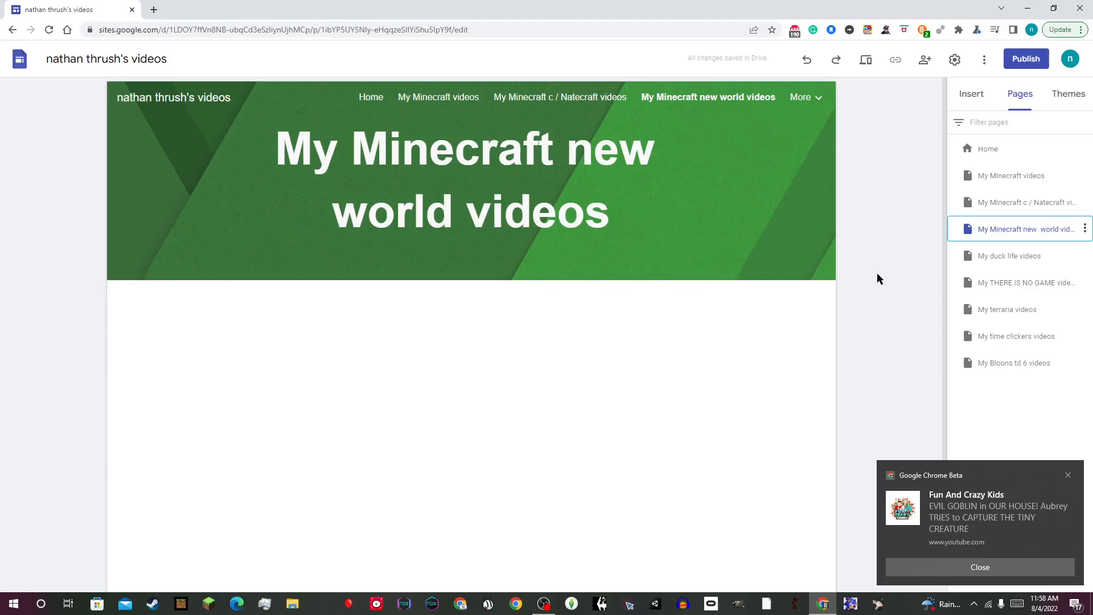
scroll("down", 3)
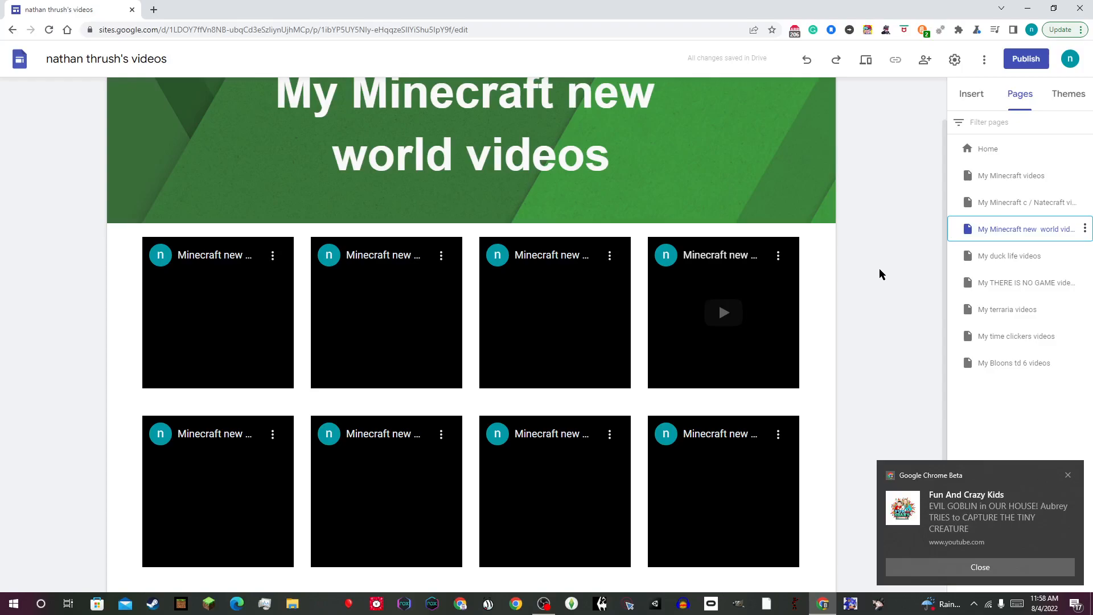
left_click(1008, 256)
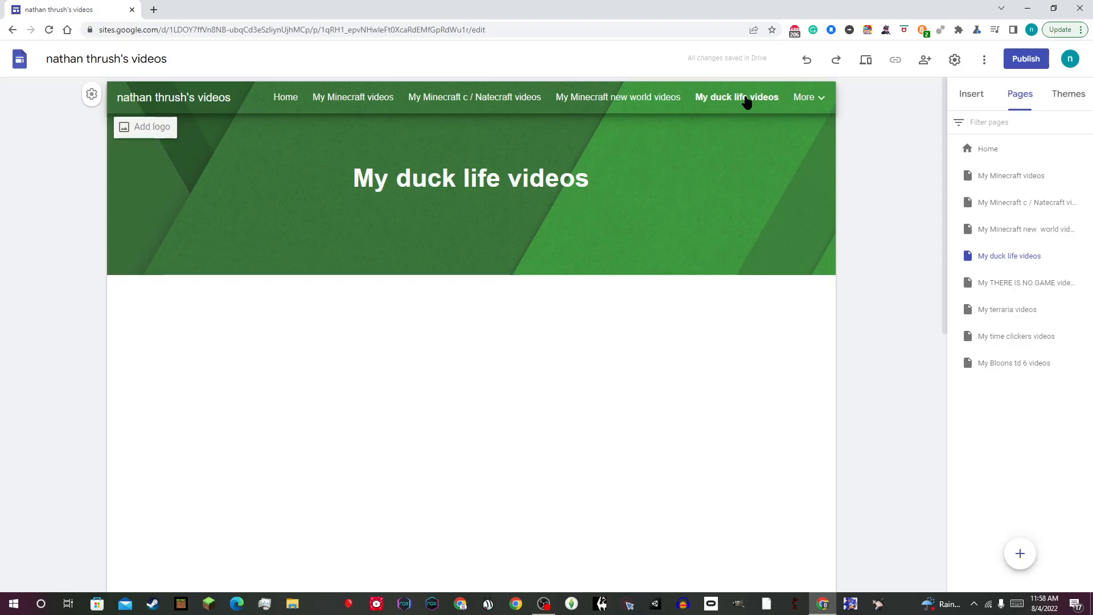
Review the duck life and THERE IS NO GAME video grids, then go to terraria
scroll("down", 3)
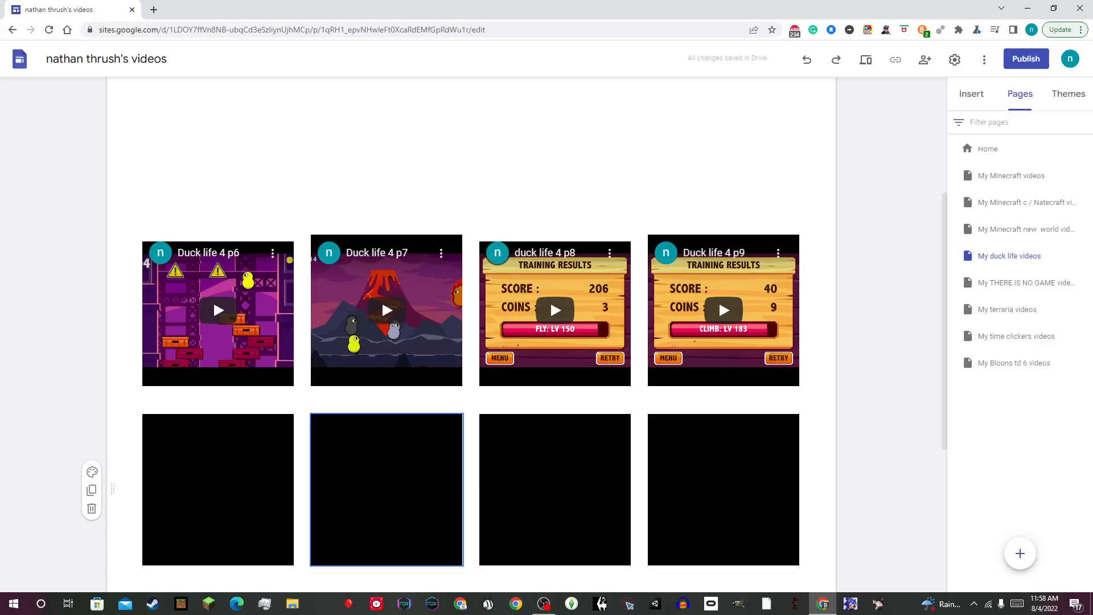
left_click(1024, 282)
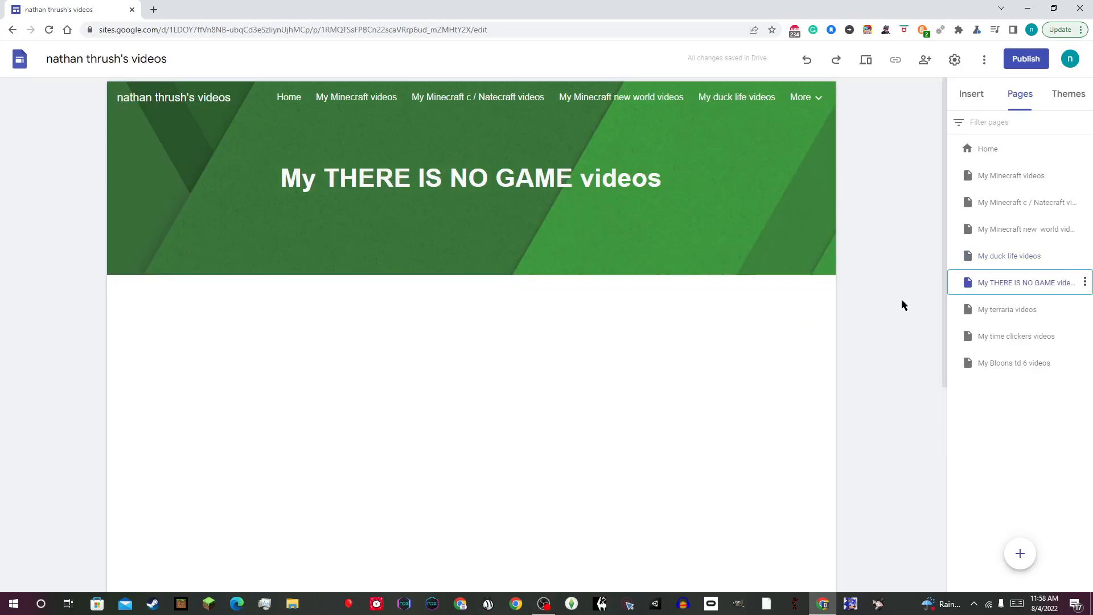
scroll("down", 3)
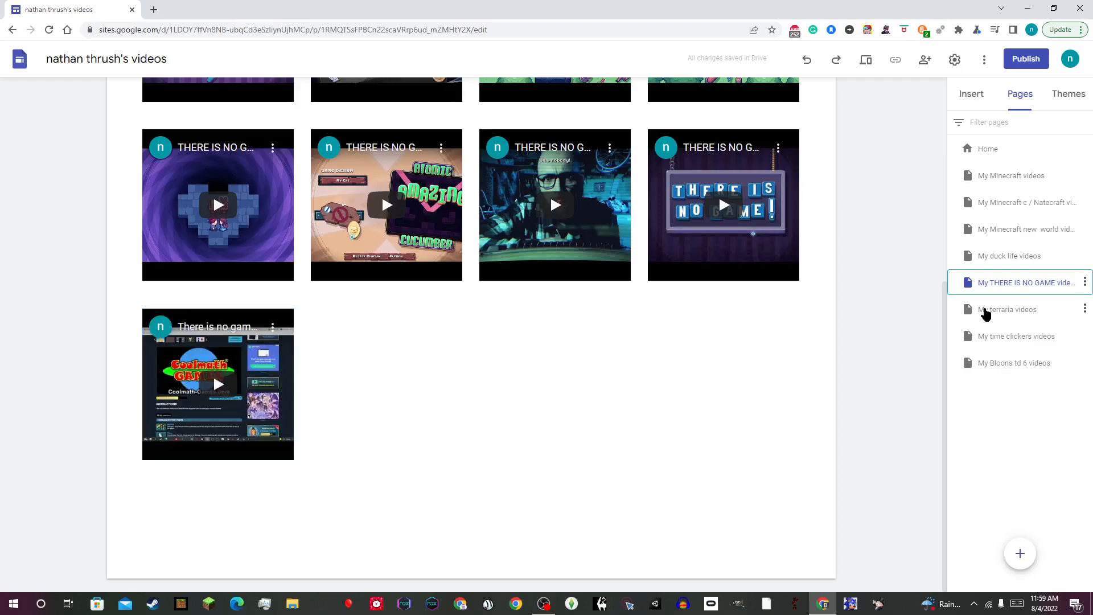
left_click(1006, 309)
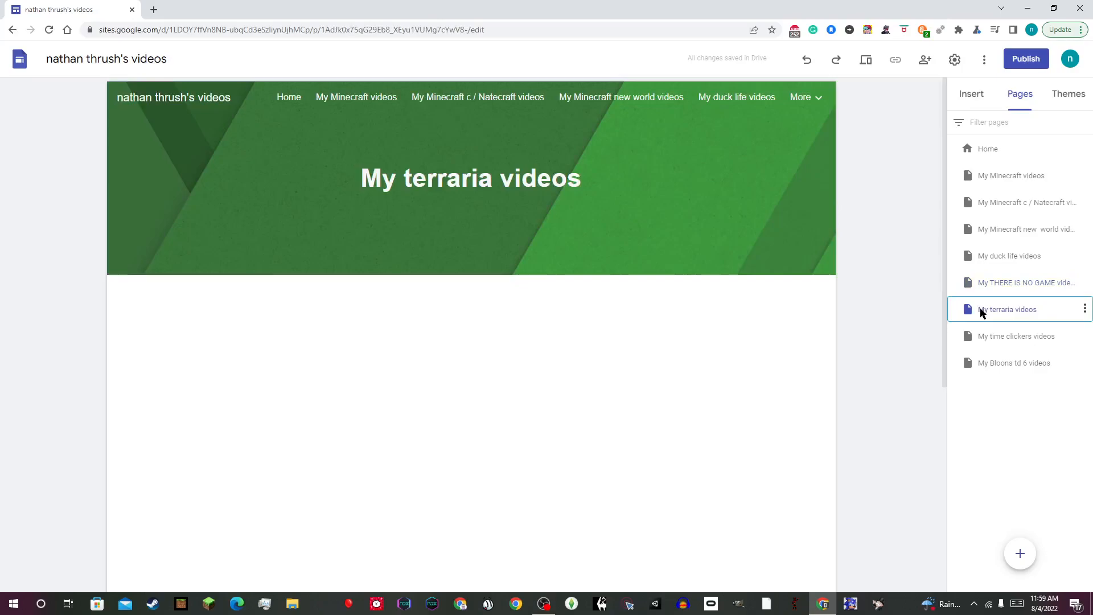
Review the terraria page, go to time clickers, then open My Bloons td 6 videos
scroll("down", 3)
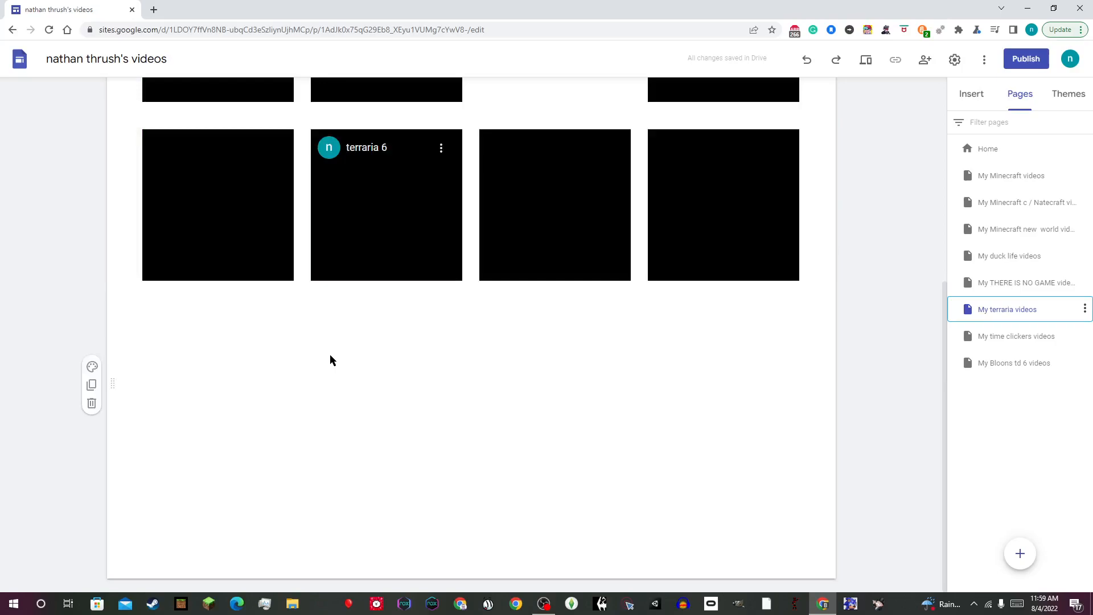
left_click(1016, 336)
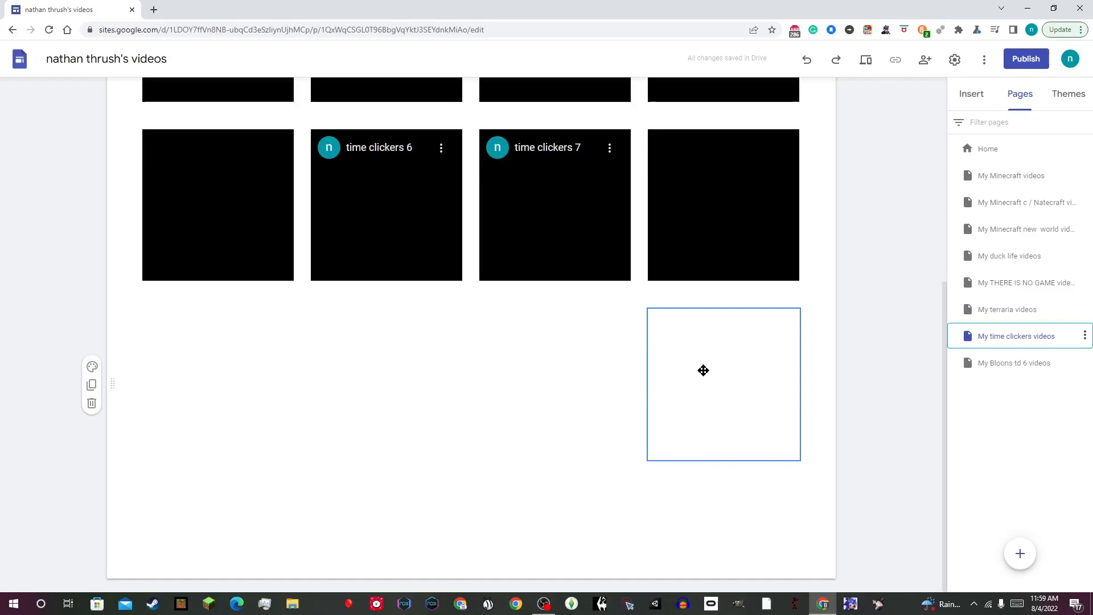
left_click(1014, 363)
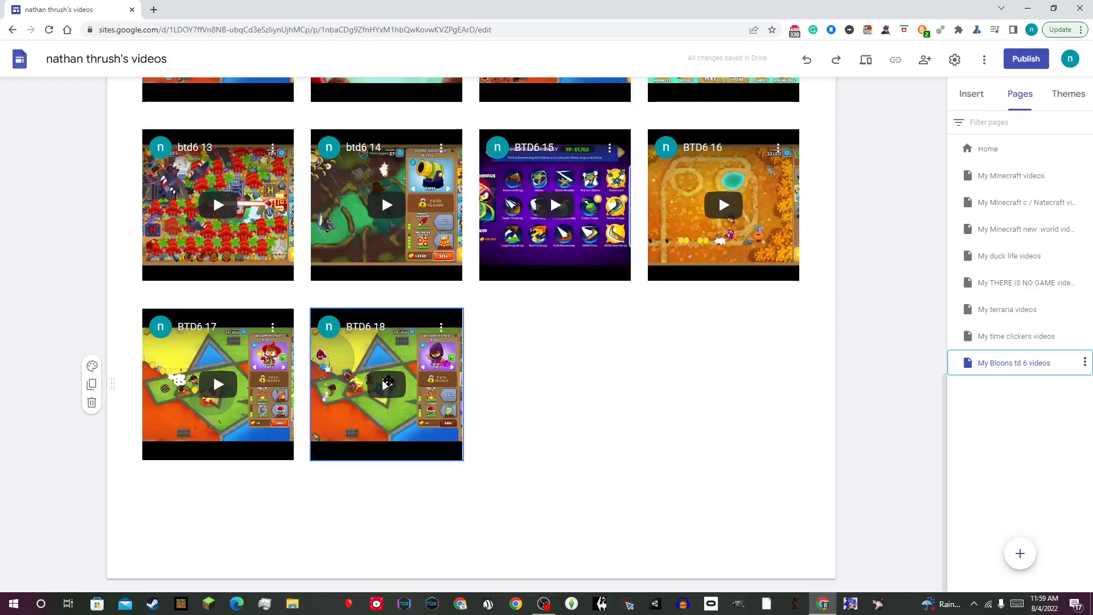
Scroll through the Bloons td 6 video grid from BTD6 9 p1 to BTD6 18
scroll("up", 3)
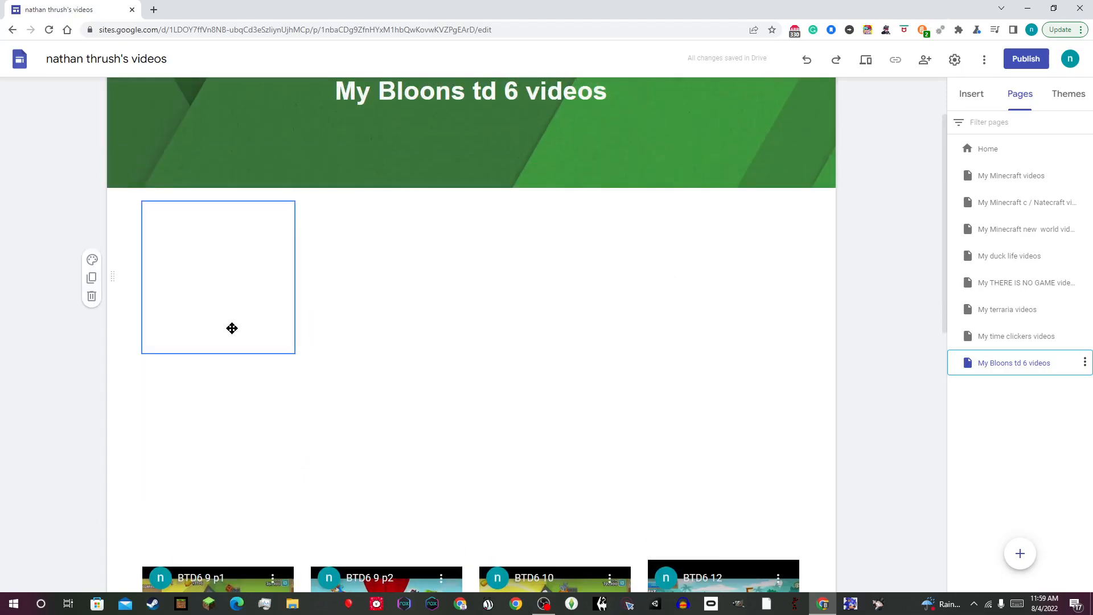
scroll("down", 3)
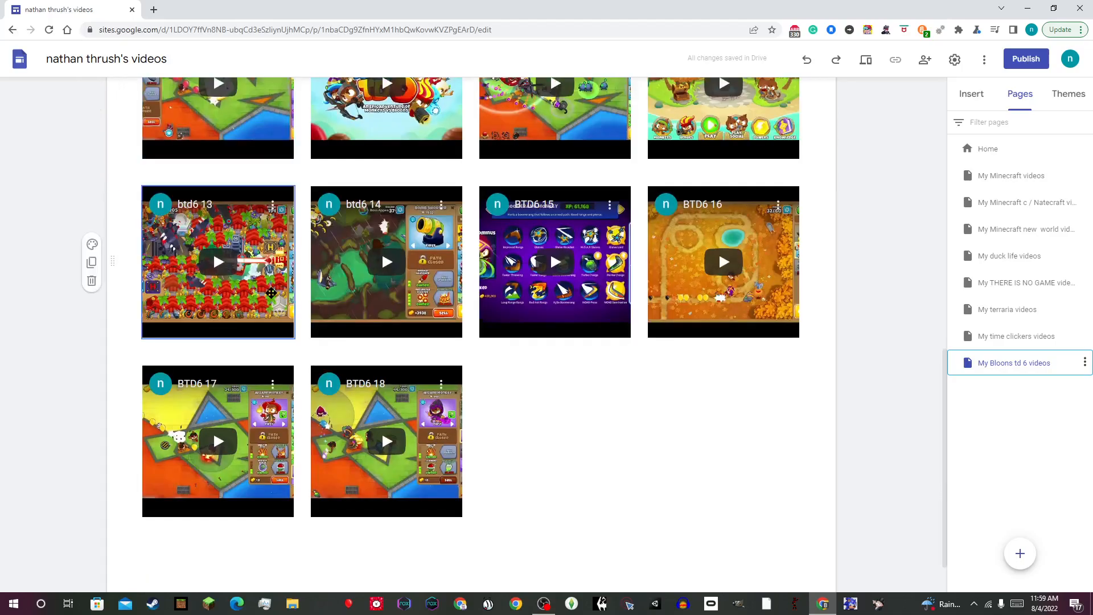
scroll("down", 3)
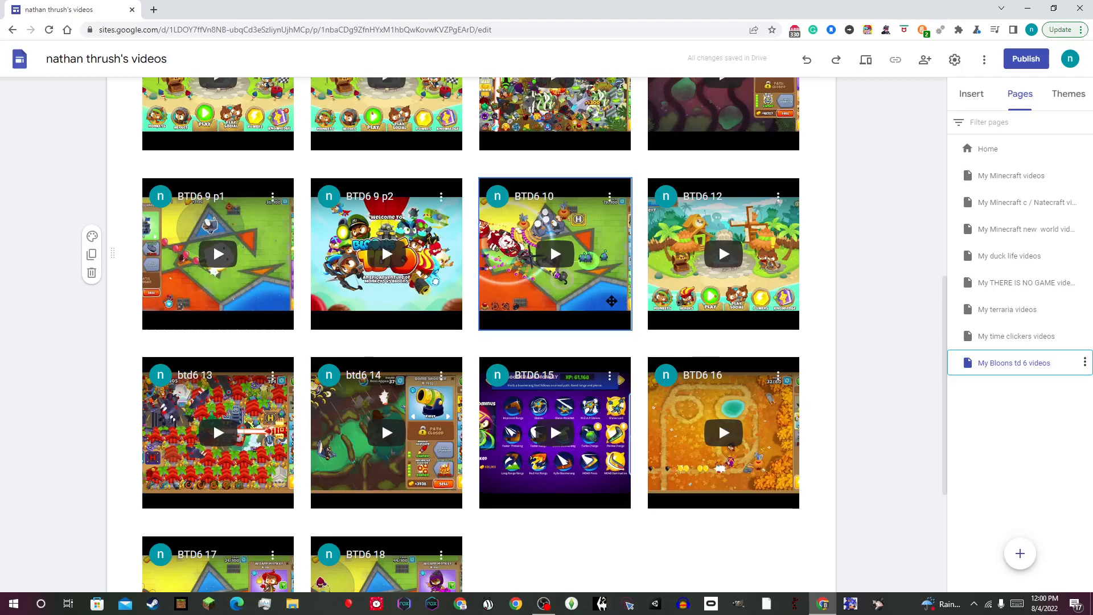
scroll("down", 3)
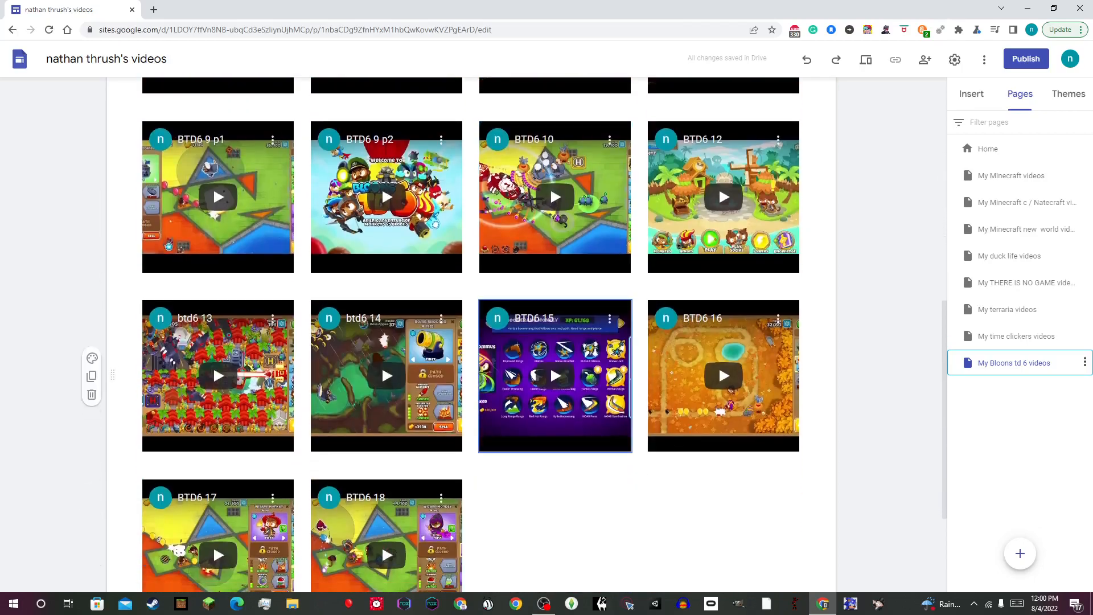